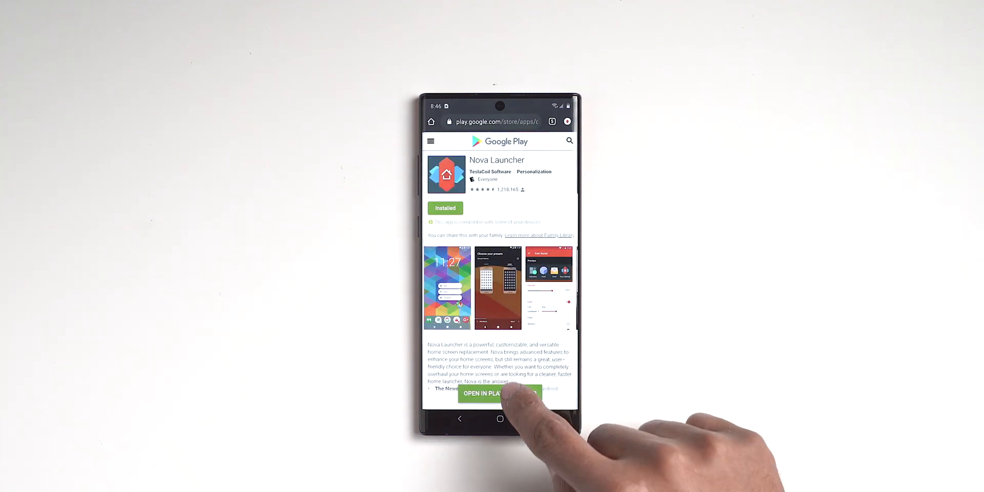
# - Confirm Nova Launcher and ENIX icon pack show 'Installed' and return to the setup links
pyautogui.click(498, 398)
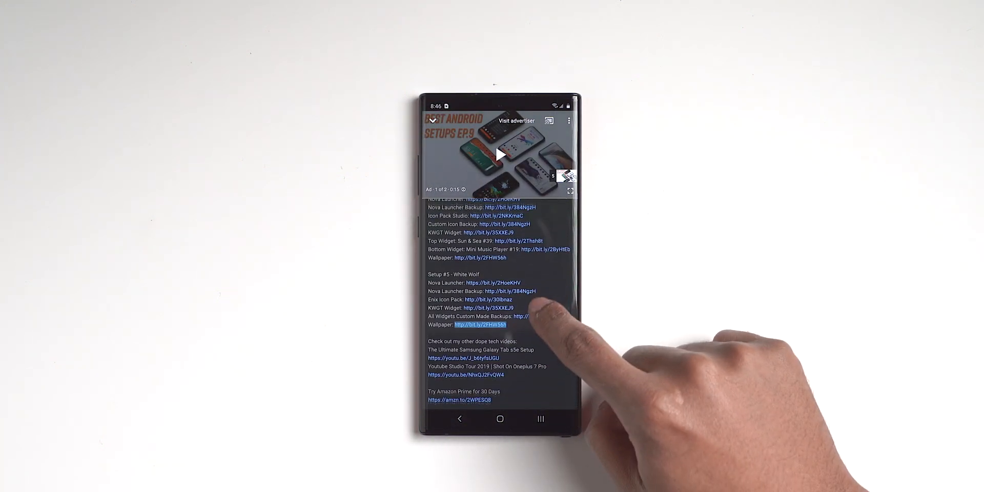
pyautogui.scroll(-3)
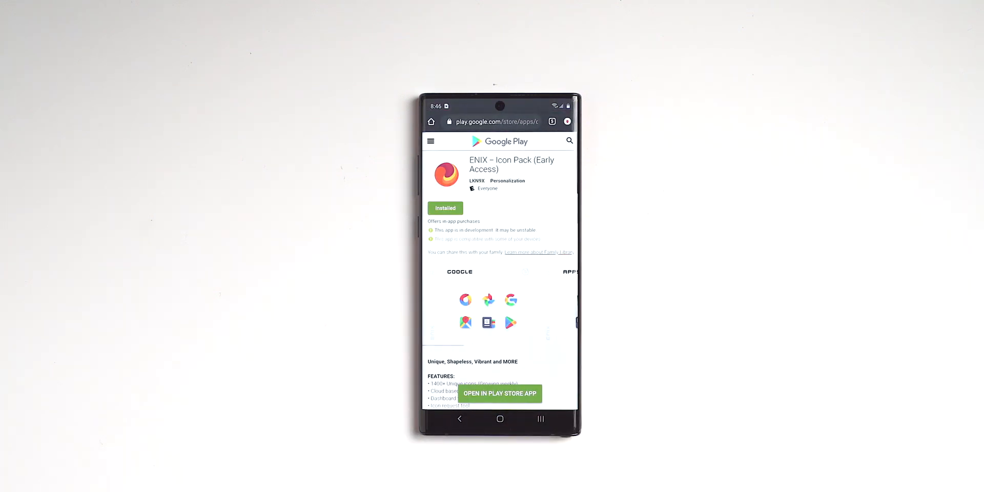
pyautogui.click(500, 394)
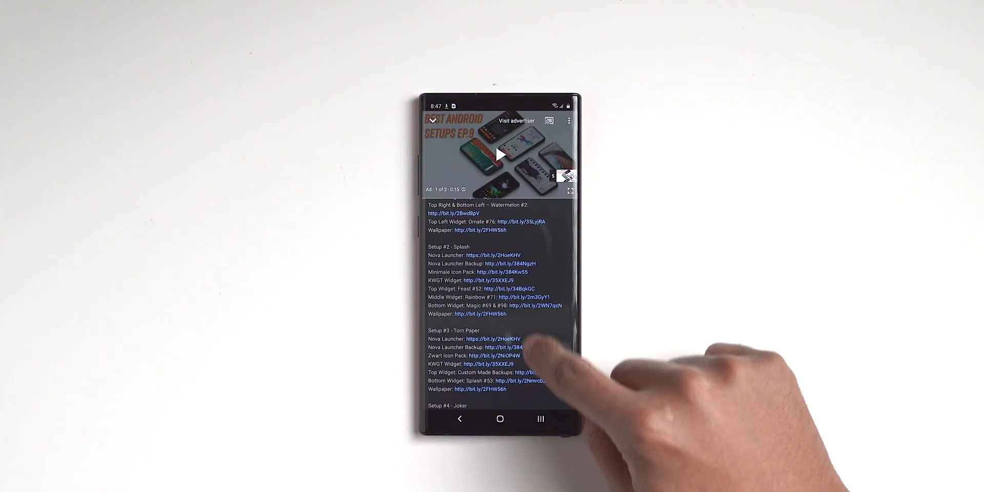
pyautogui.scroll(-3)
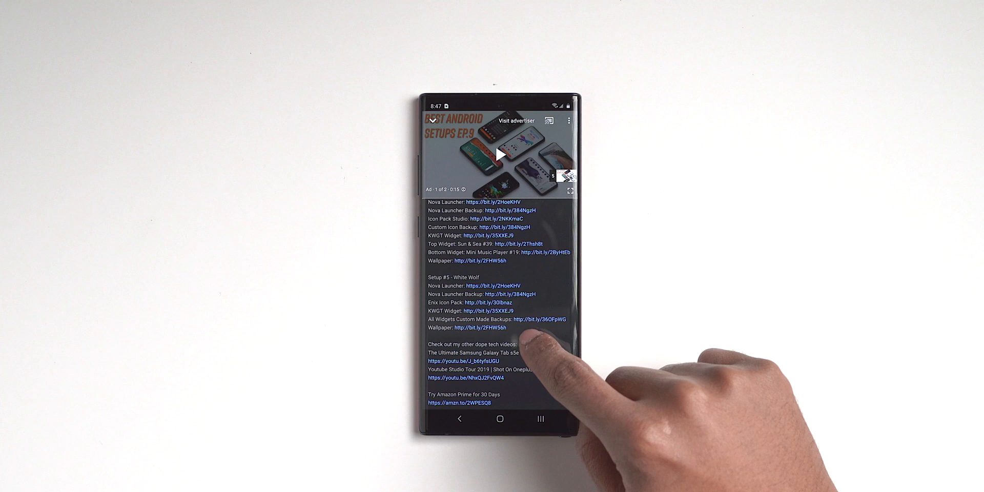
pyautogui.scroll(-3)
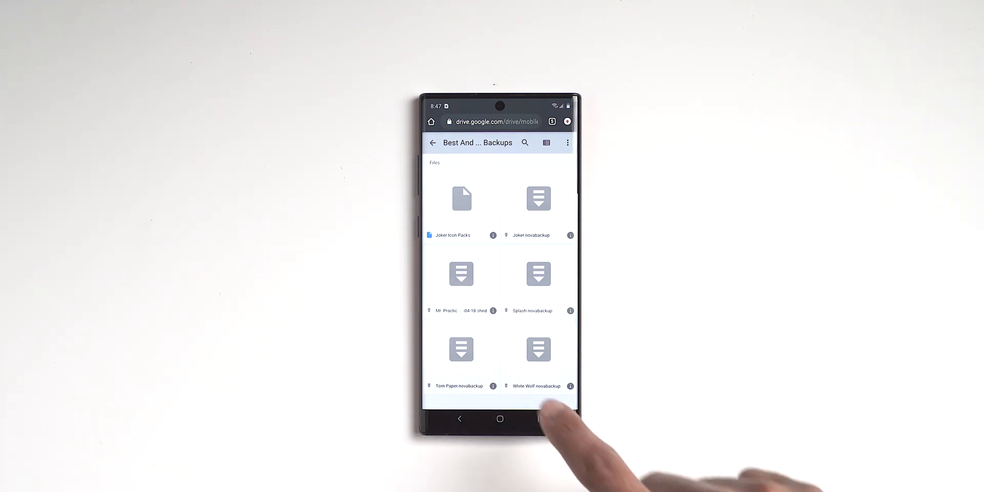
# - Download White Wolf.novabackup from the shared Nova backups folder
pyautogui.click(539, 349)
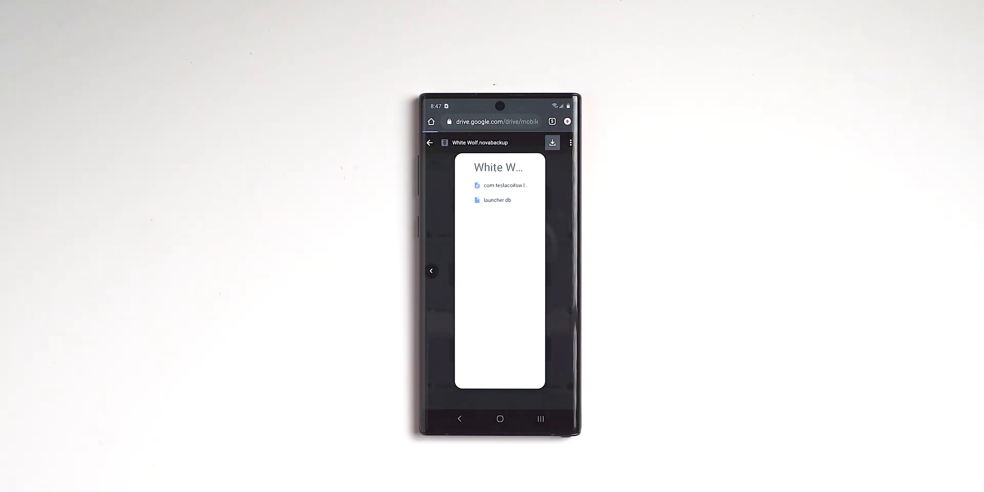
pyautogui.click(552, 143)
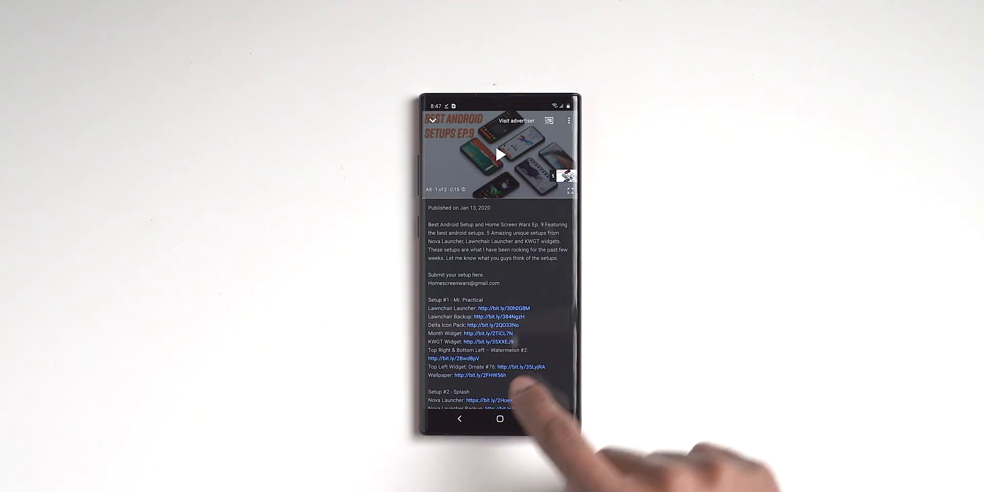
# - Check the KWGT Kustom Widget Maker listing in Play Store and return to the setup links
pyautogui.scroll(-3)
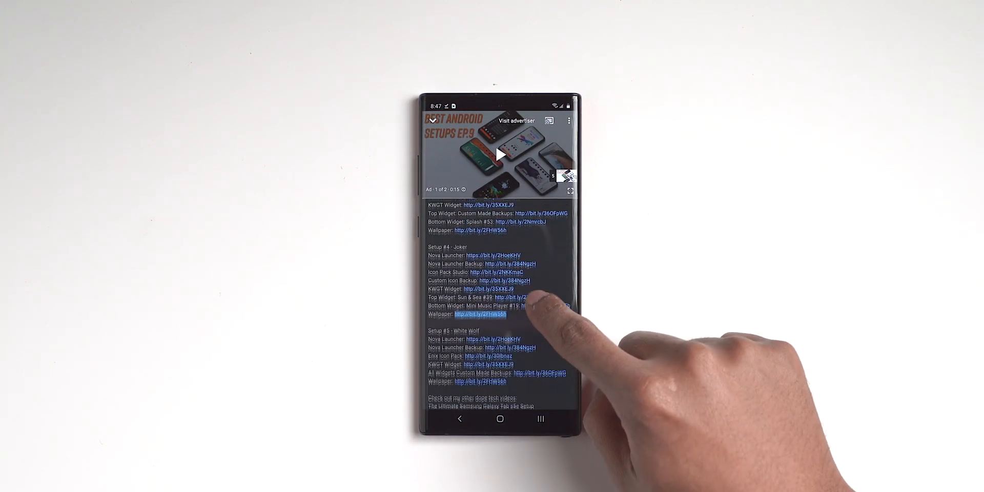
pyautogui.scroll(-3)
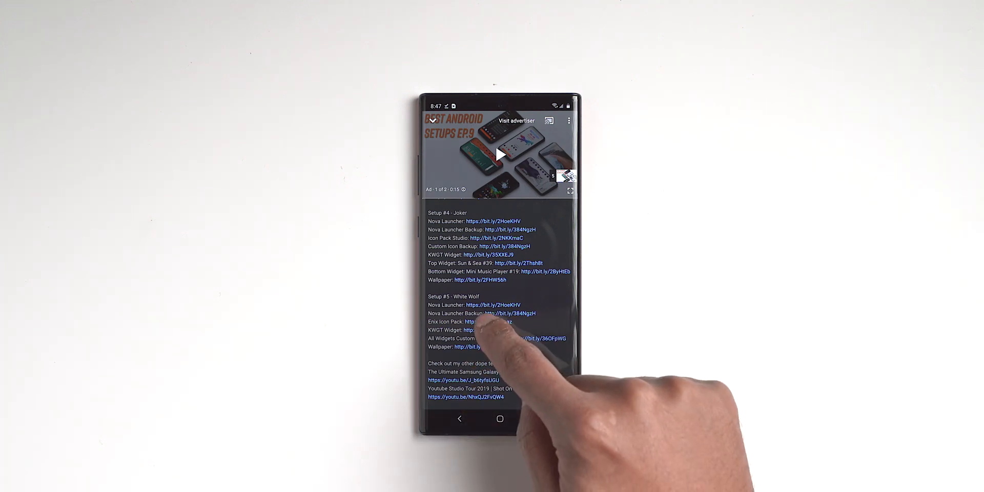
pyautogui.click(464, 330)
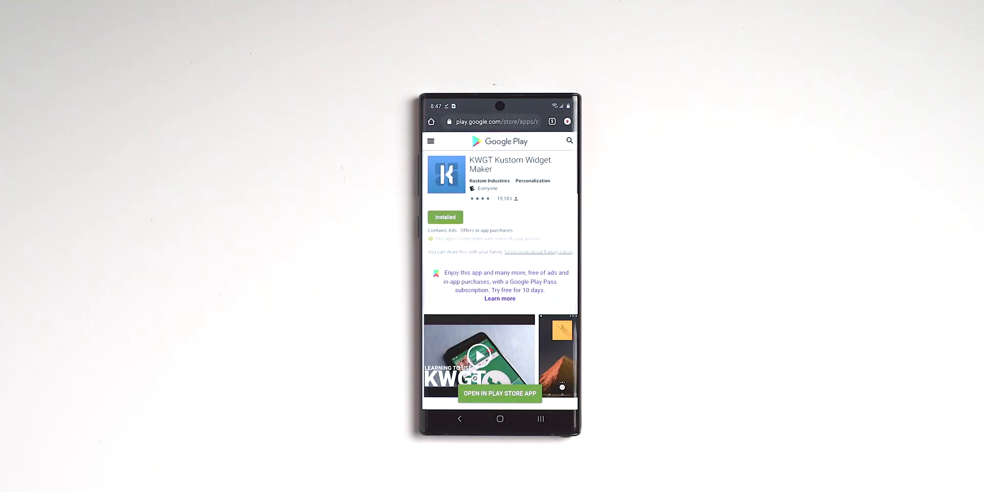
pyautogui.click(501, 394)
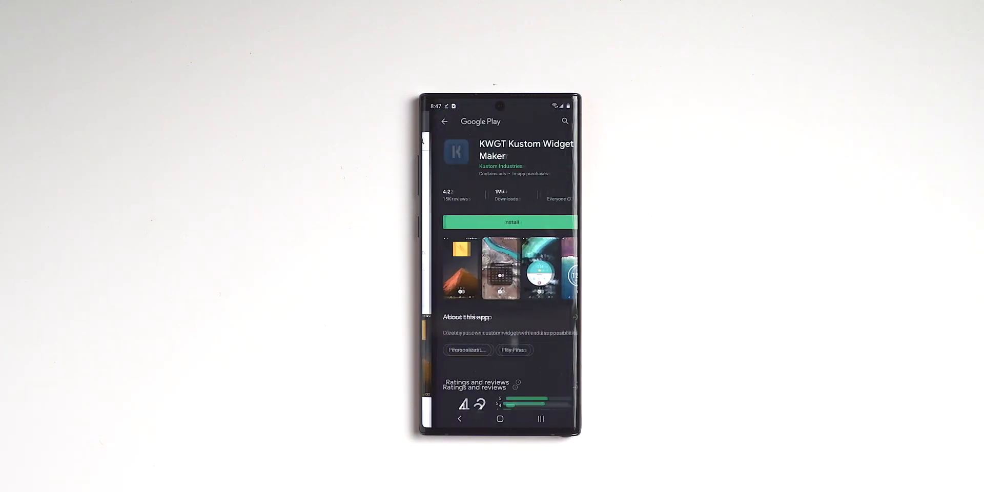
pyautogui.click(512, 221)
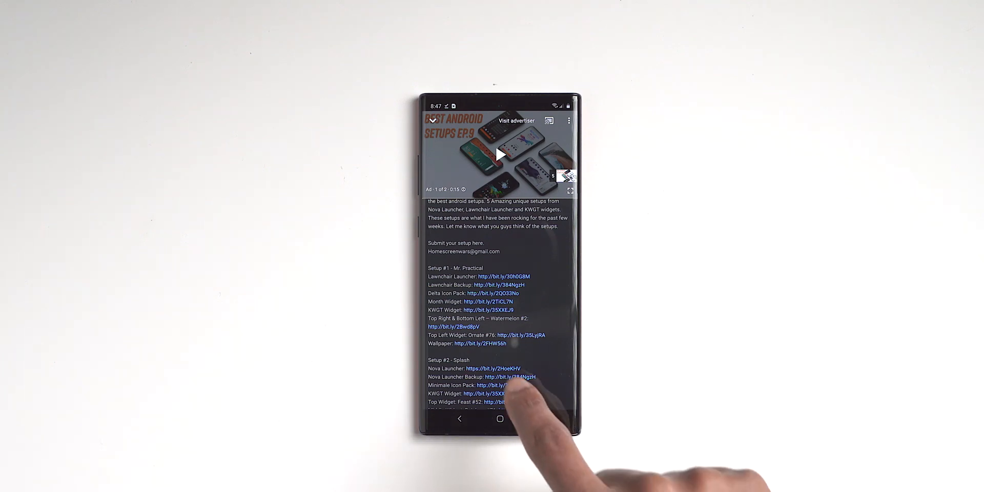
# - Open the Setup #5 White Wolf custom widget backups folder from the description
pyautogui.scroll(-3)
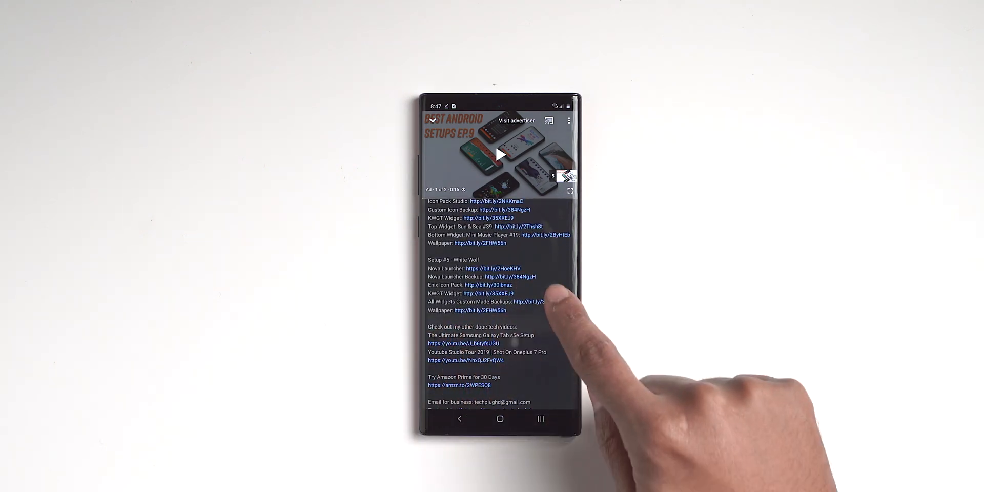
pyautogui.click(482, 293)
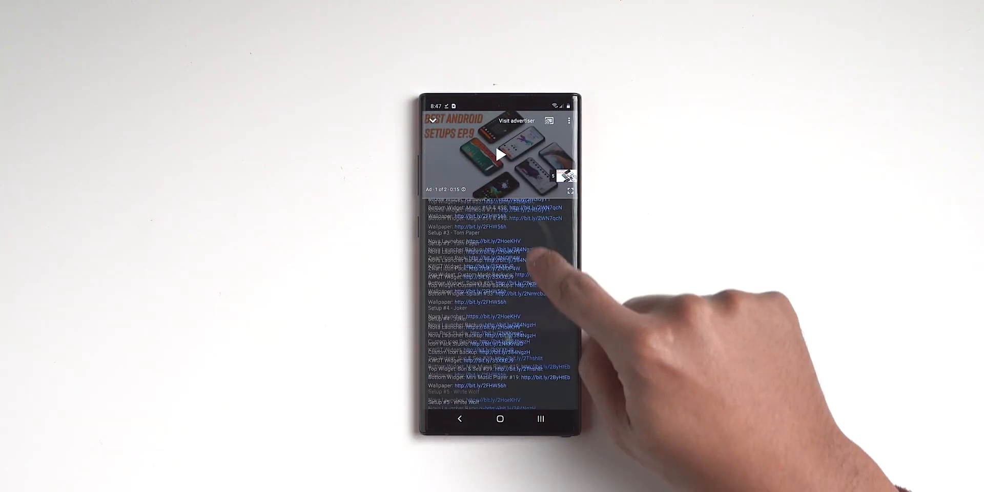
pyautogui.scroll(-3)
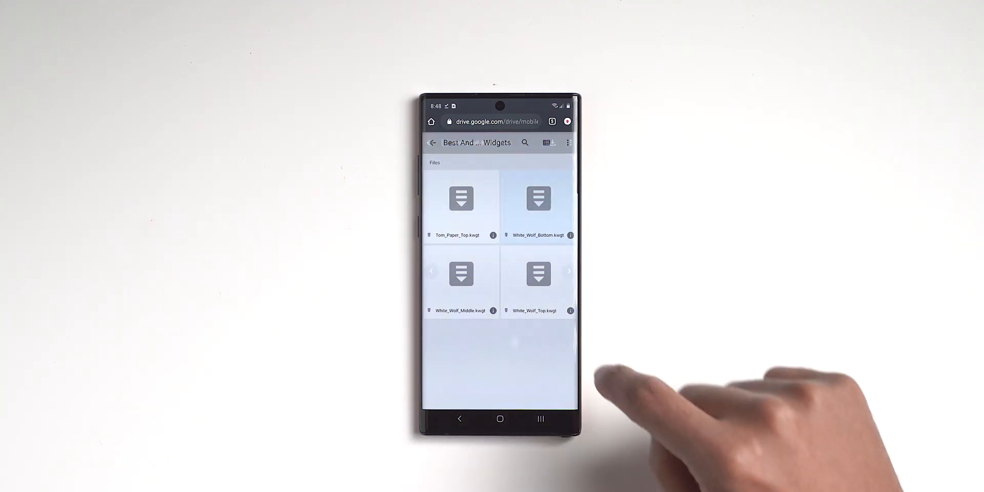
# - Download the White_Wolf_Middle and White_Wolf_Top .kwgt widget files from the Widgets folder
pyautogui.click(538, 199)
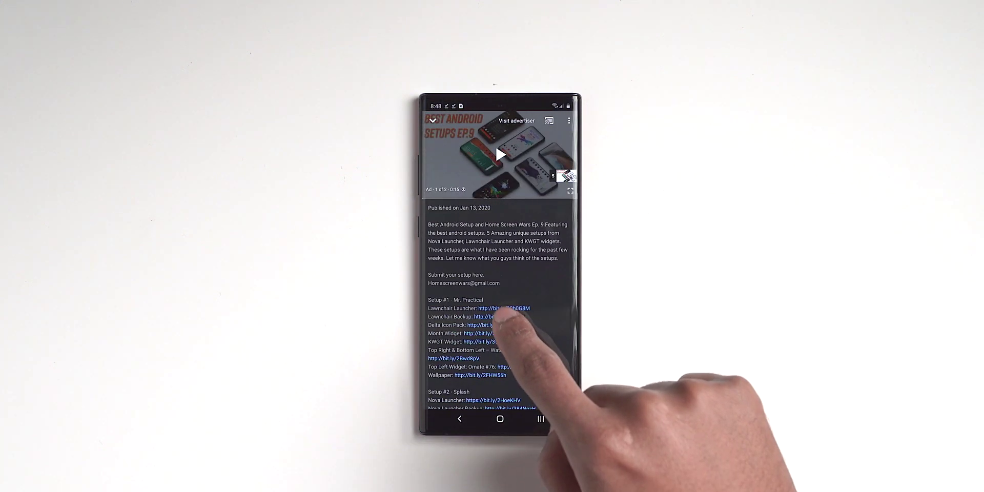
pyautogui.scroll(-3)
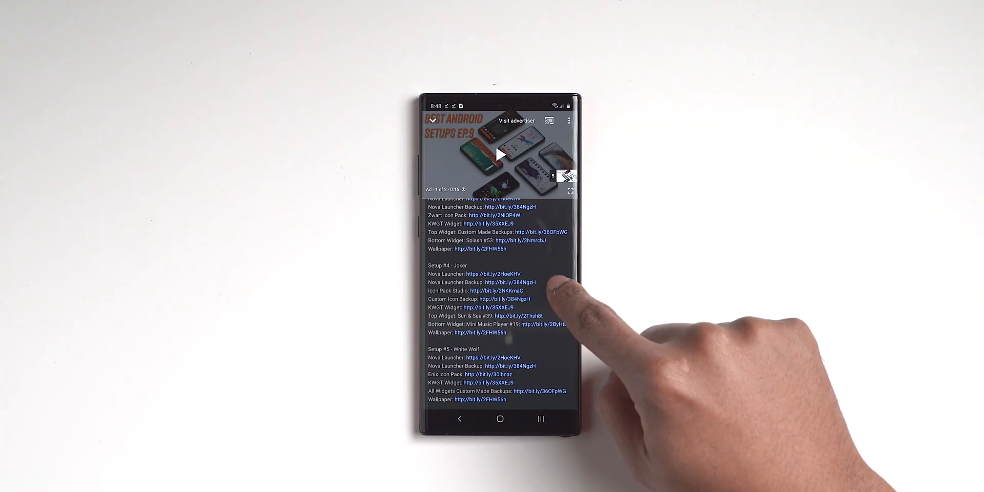
pyautogui.scroll(-3)
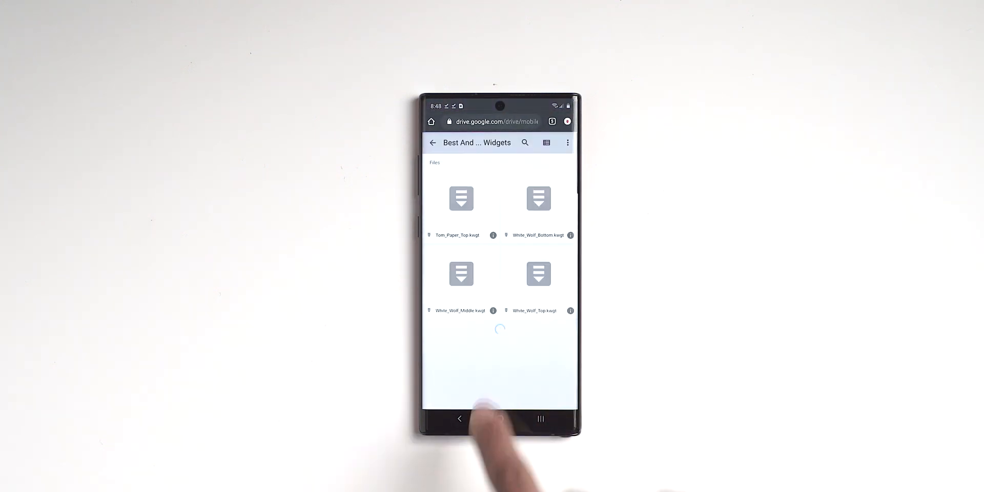
pyautogui.click(461, 274)
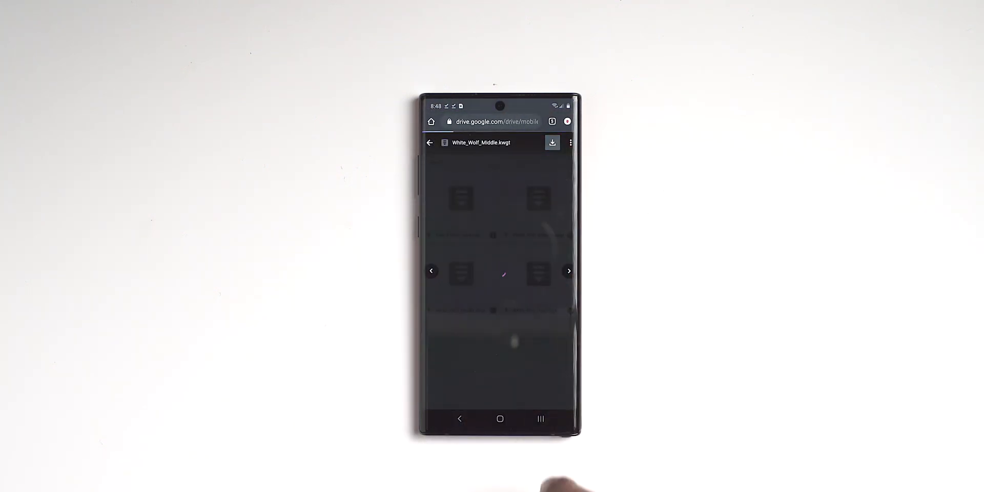
pyautogui.click(553, 142)
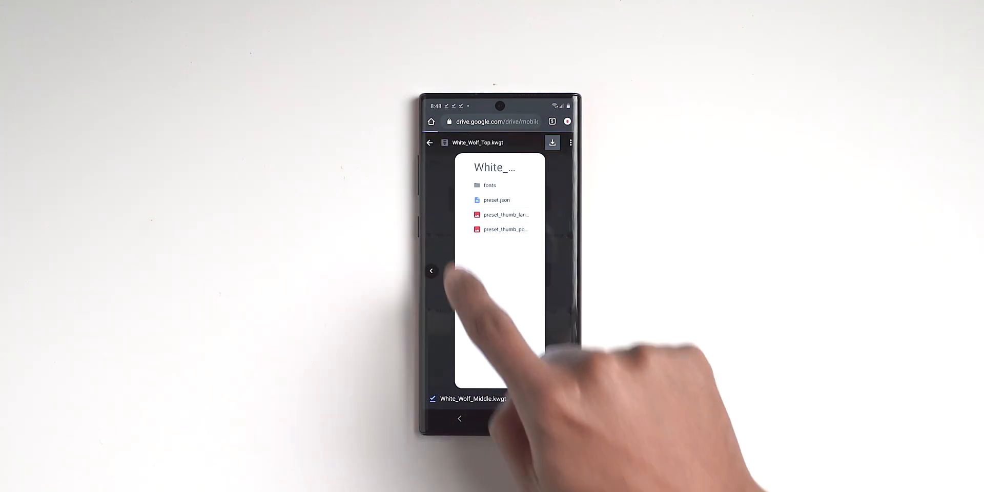
pyautogui.click(431, 143)
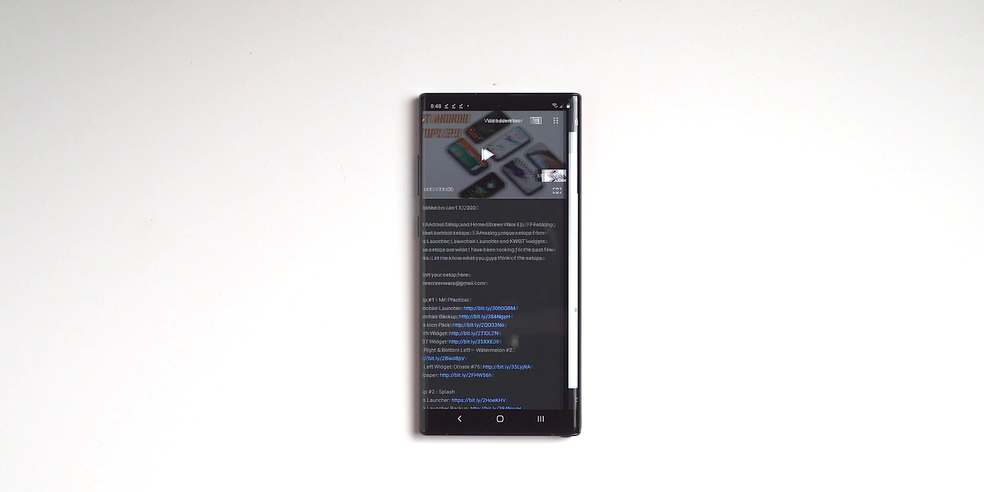
# - Download the wolf wallpaper .png from the Wallpaper folder and head to the home screen
pyautogui.scroll(-3)
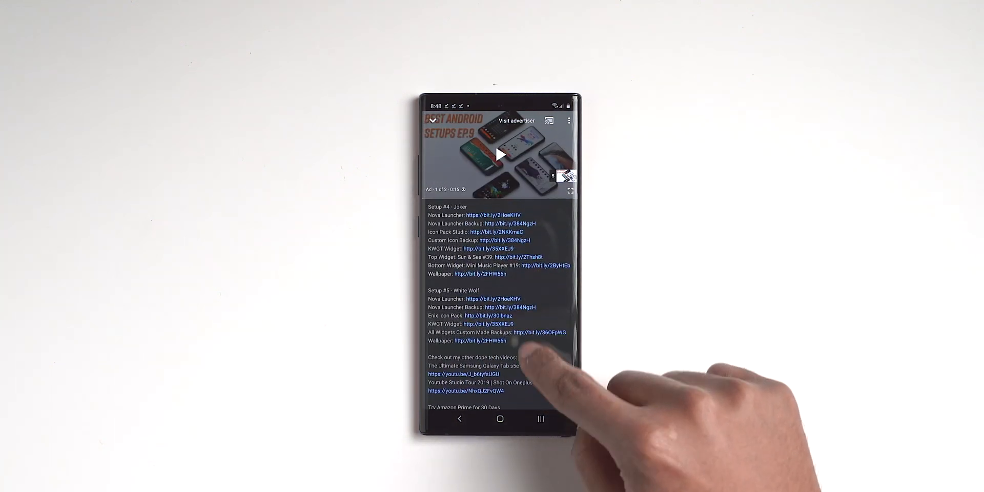
pyautogui.scroll(-3)
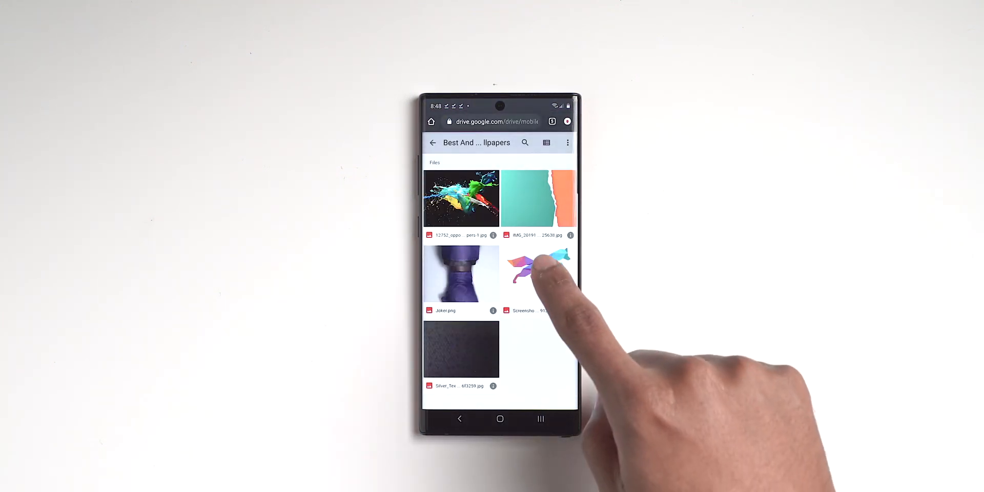
pyautogui.click(539, 275)
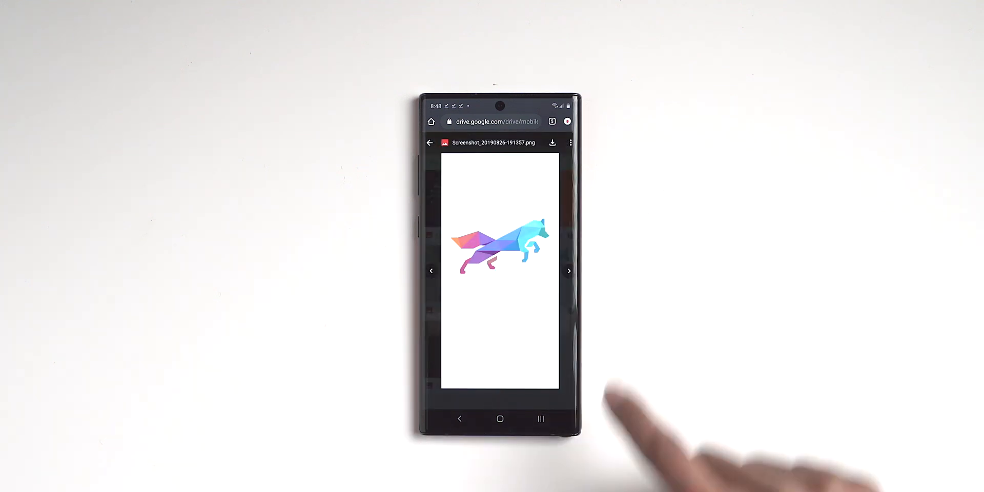
pyautogui.click(553, 142)
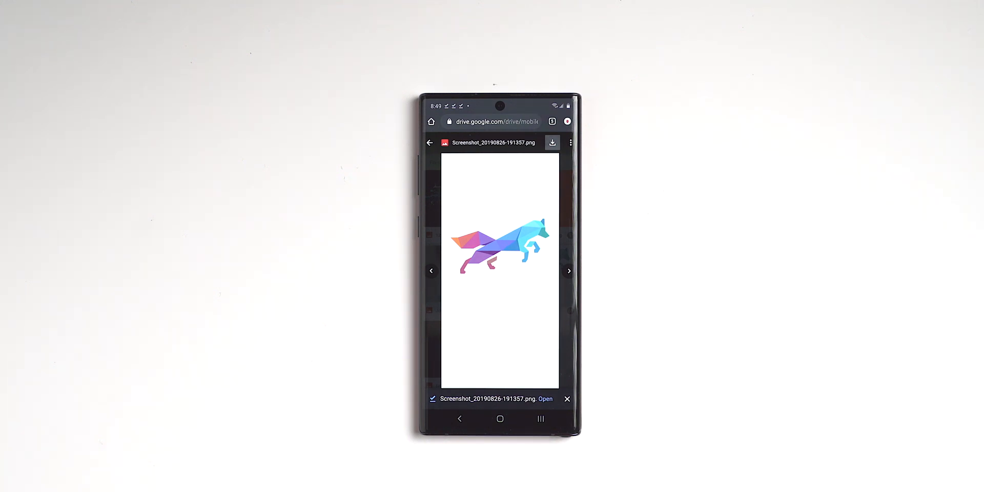
pyautogui.click(501, 418)
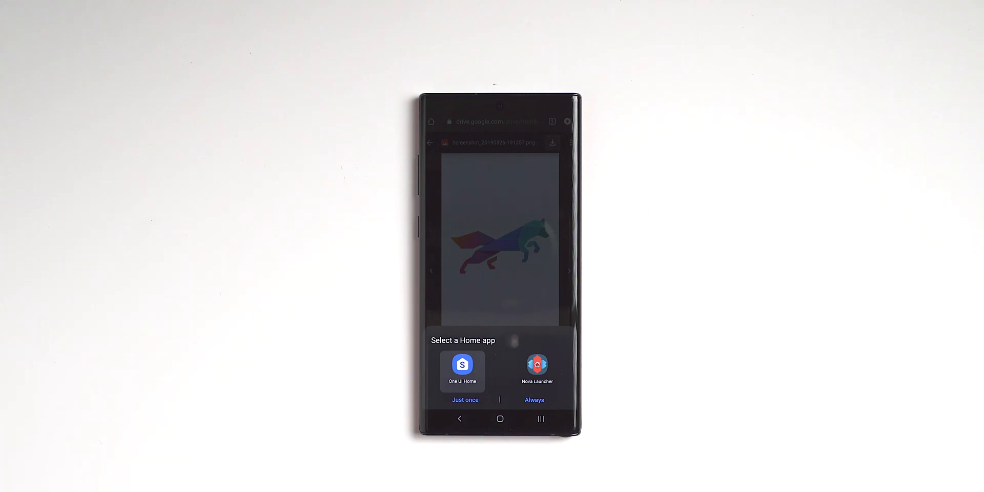
# - Choose Nova as home app and restore the White Wolf backup from Downloads with user-selected layout
pyautogui.click(537, 370)
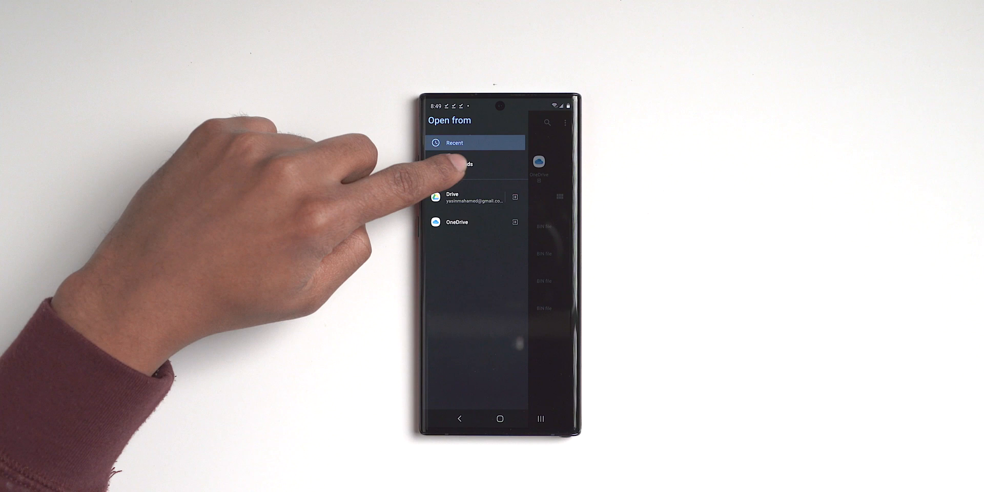
pyautogui.click(462, 165)
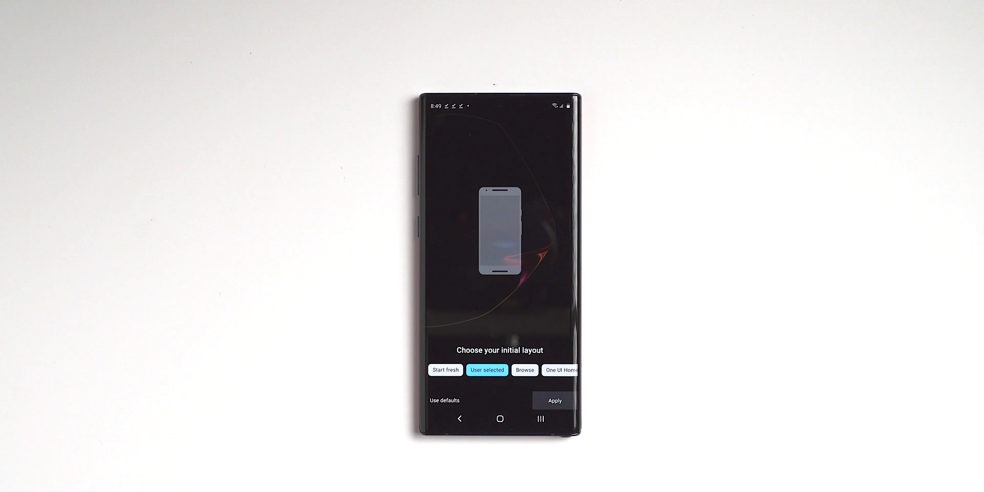
pyautogui.click(554, 400)
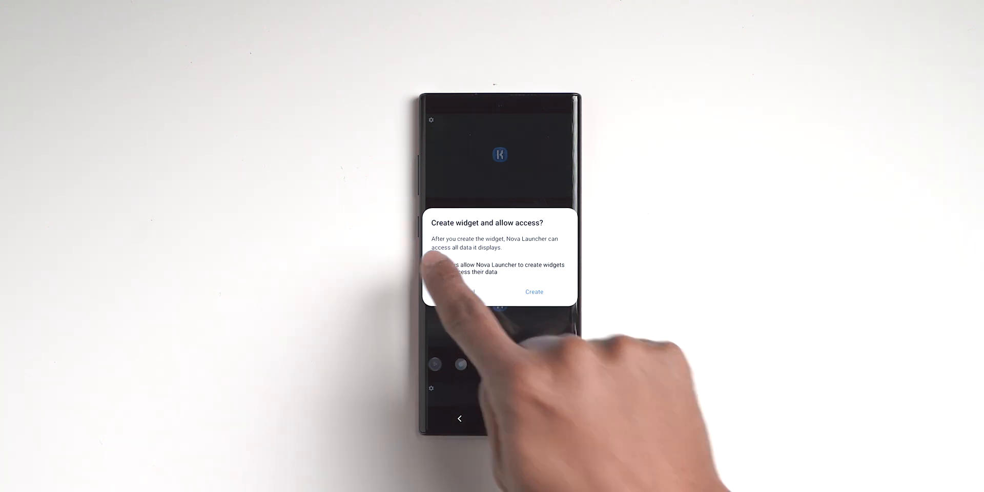
# - Allow Nova to create the restored layout's Kustom widgets
pyautogui.click(534, 291)
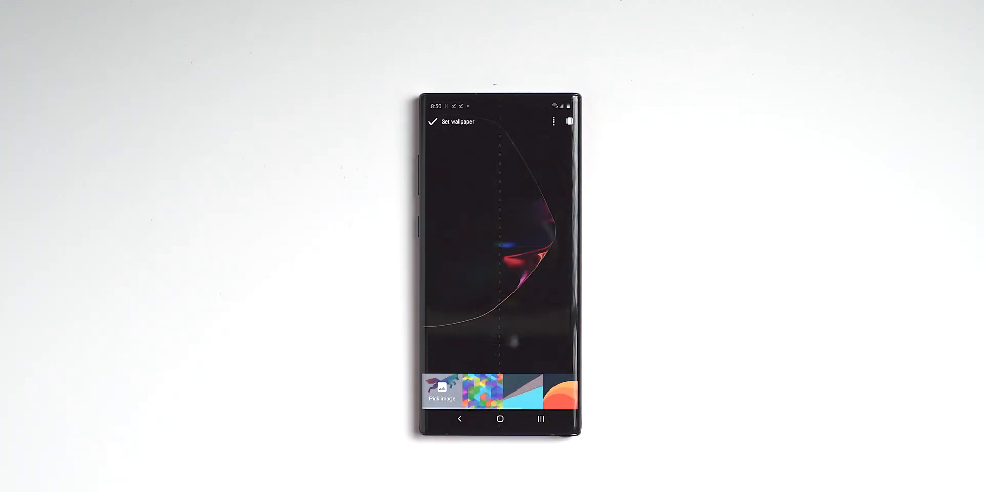
# - Set the downloaded wolf image from Downloads as the home screen wallpaper
pyautogui.click(441, 391)
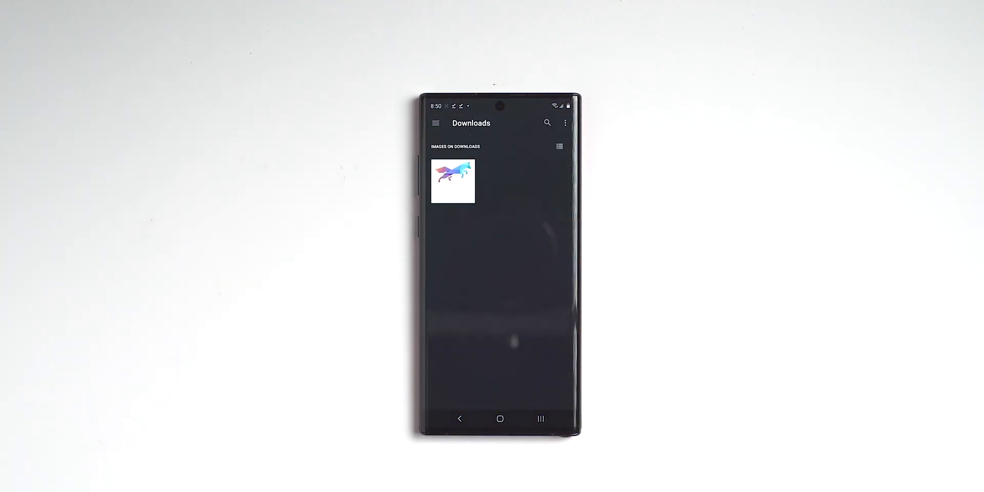
pyautogui.click(436, 123)
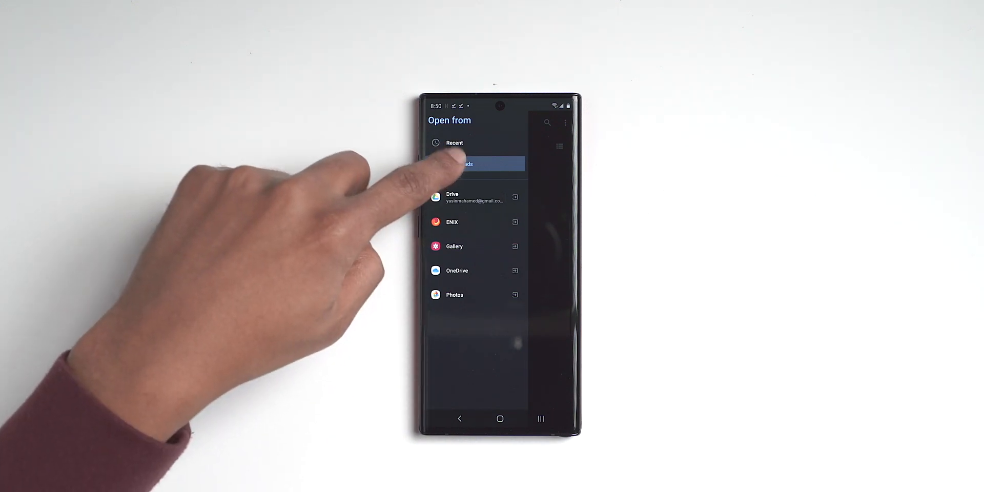
pyautogui.click(466, 164)
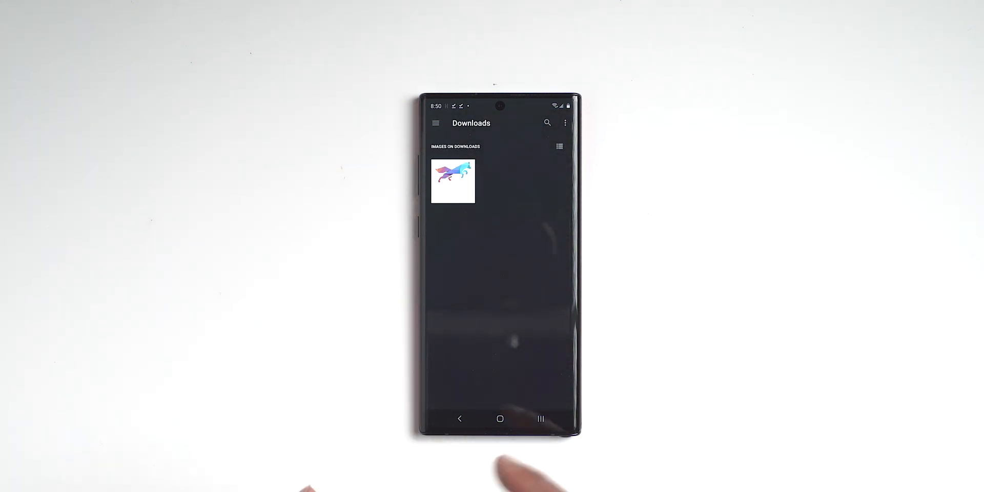
pyautogui.click(453, 182)
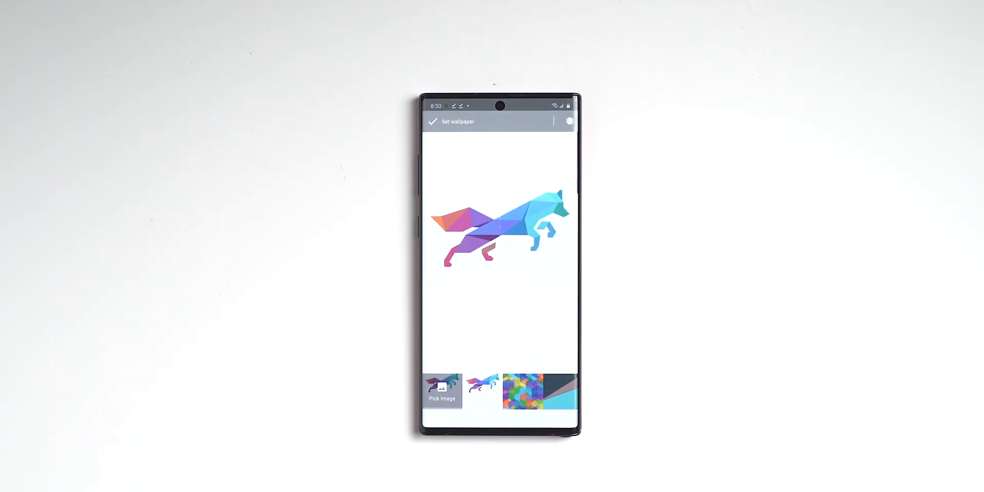
pyautogui.click(432, 121)
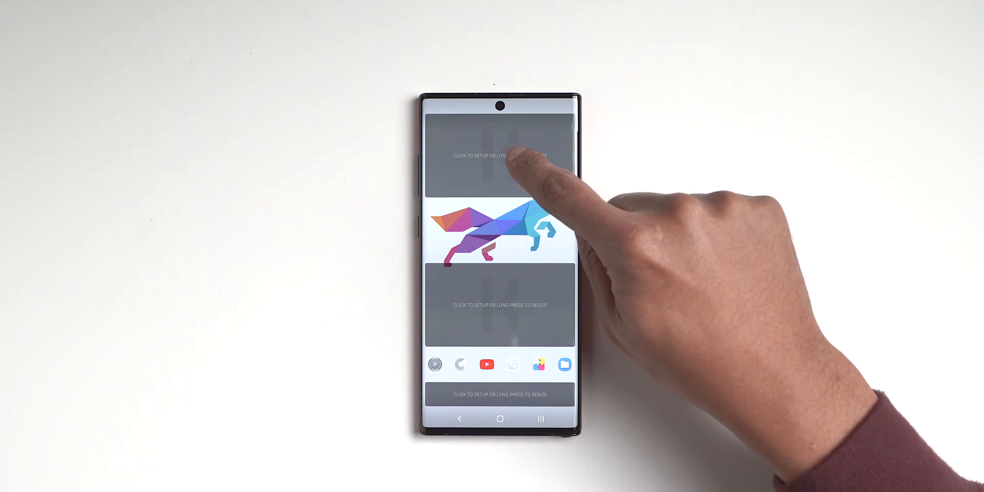
# - Start setting up the top KWGT placeholder and grant Kustom access to device files
pyautogui.click(501, 156)
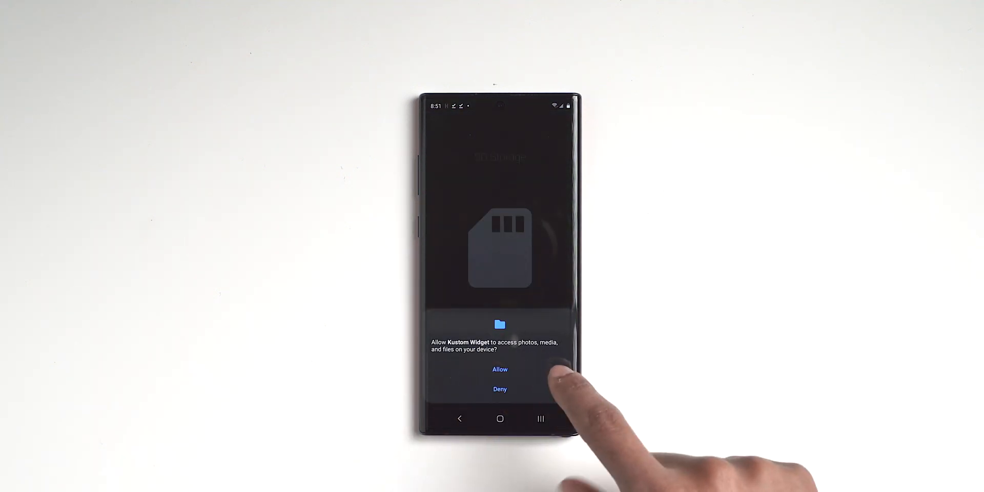
pyautogui.click(499, 369)
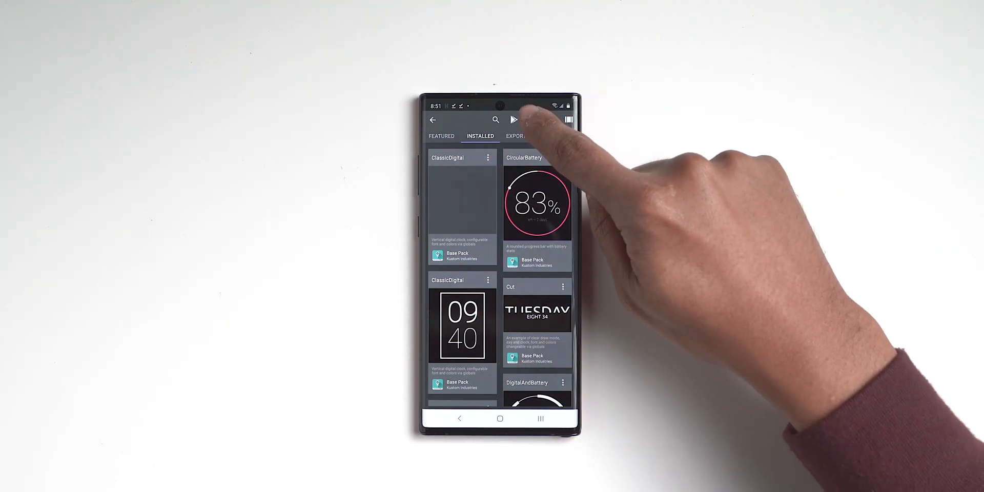
# - Import White_Wolf_Top.kwgt from the Download folder and load White Wolf Top into the top widget
pyautogui.click(532, 119)
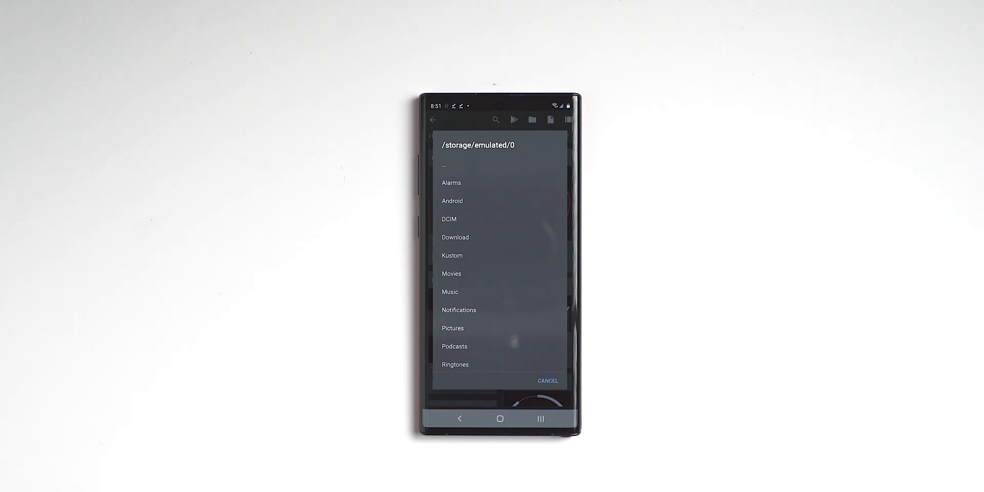
pyautogui.click(455, 238)
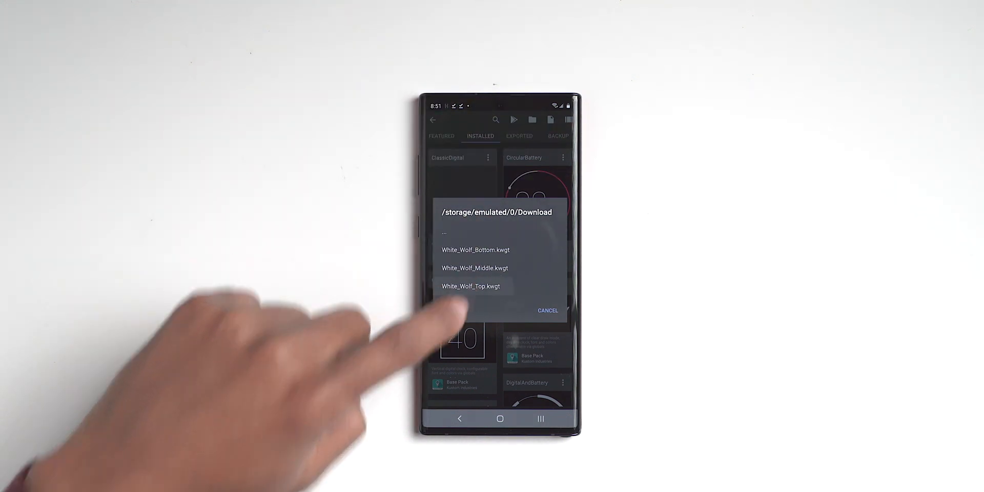
pyautogui.click(471, 286)
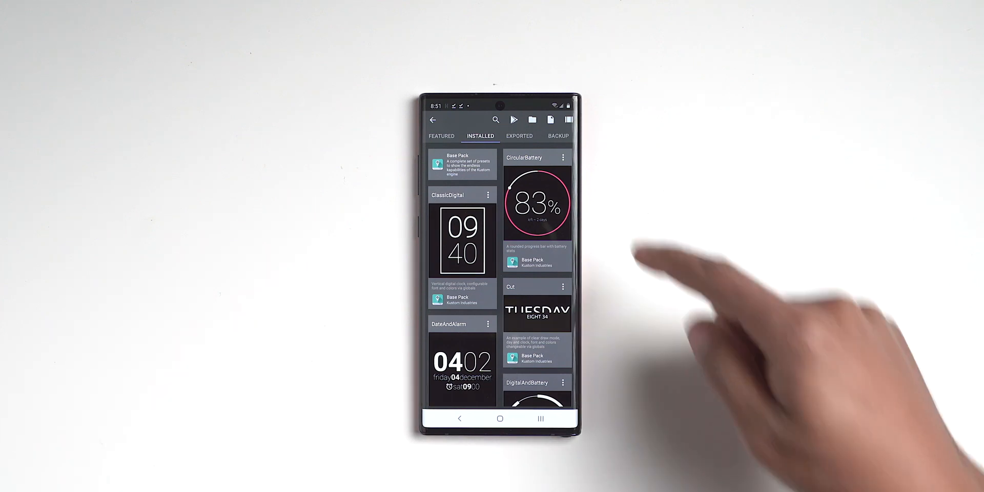
pyautogui.click(519, 136)
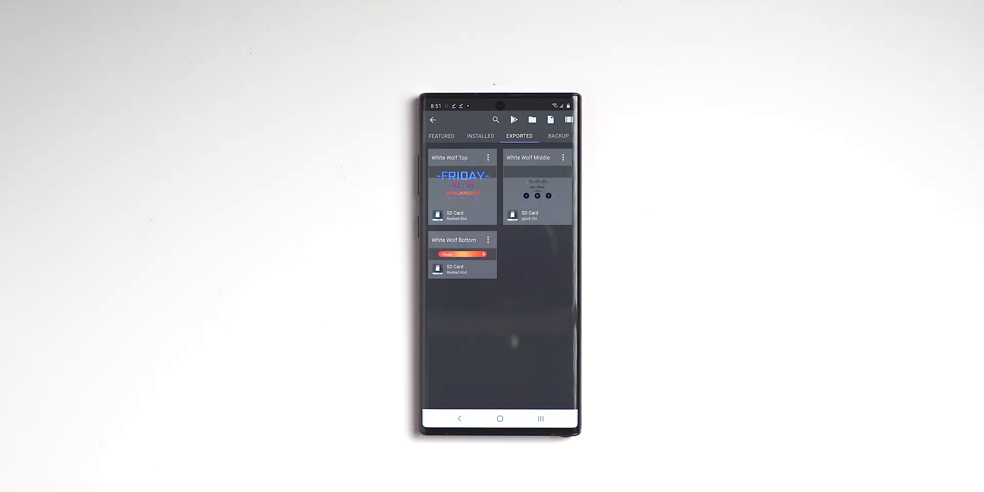
pyautogui.click(532, 119)
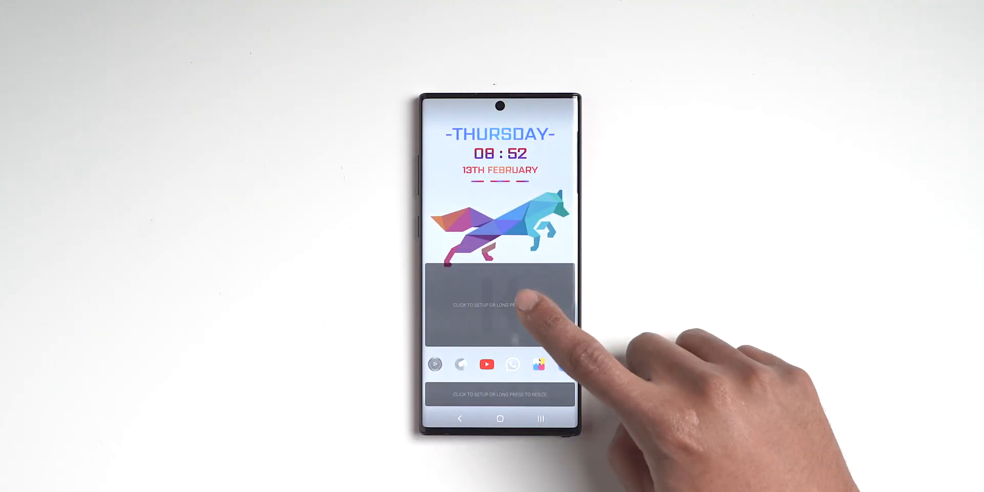
# - Load White Wolf Middle into the middle widget and grant Kustom Widget notification access
pyautogui.click(500, 305)
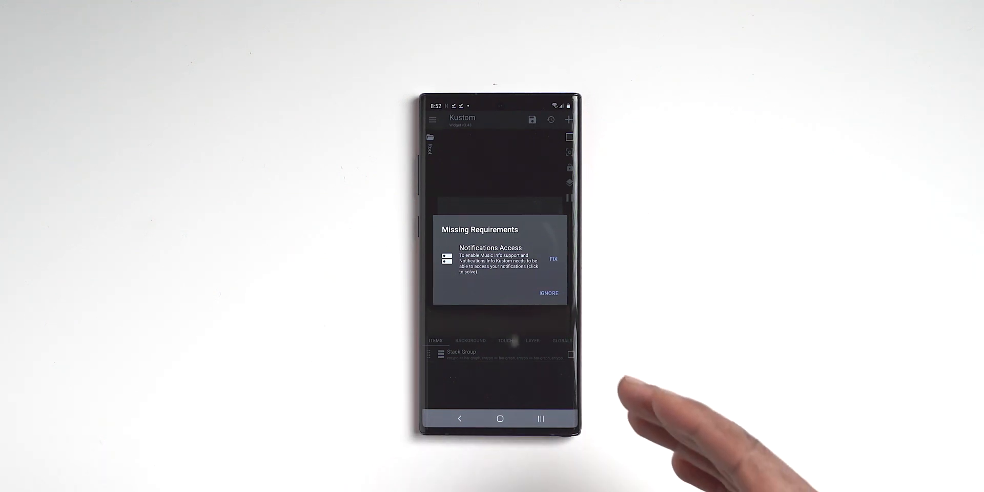
pyautogui.click(554, 260)
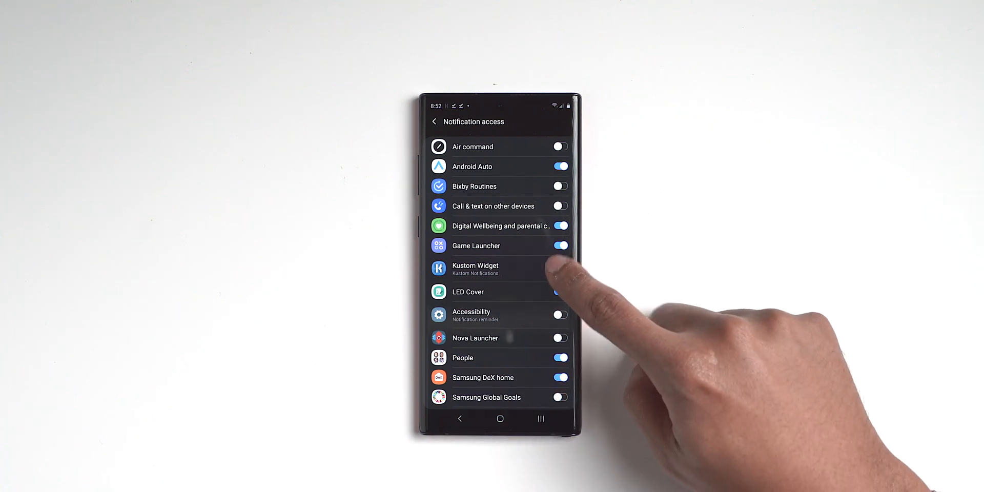
pyautogui.click(559, 268)
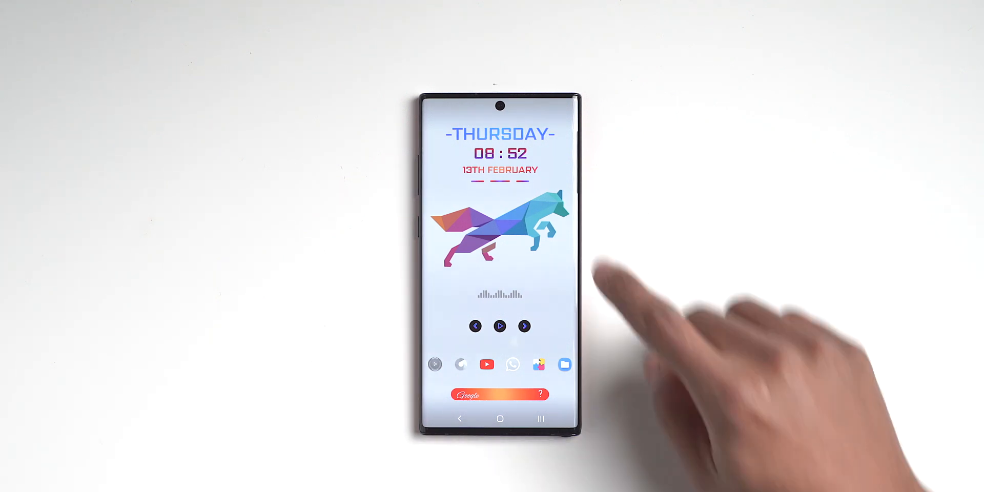
# - Set the Nova Launcher icon theme to ENIX via Settings > Look & feel
pyautogui.click(499, 250)
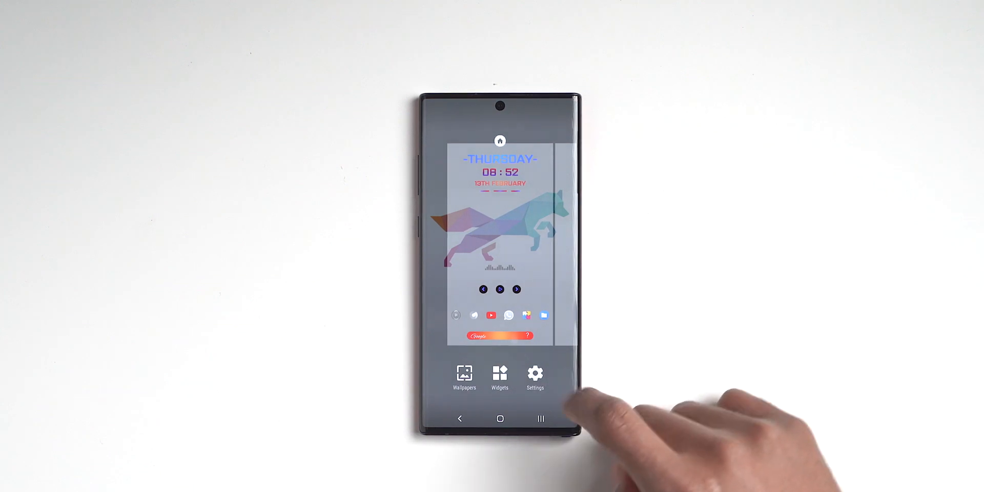
pyautogui.click(535, 375)
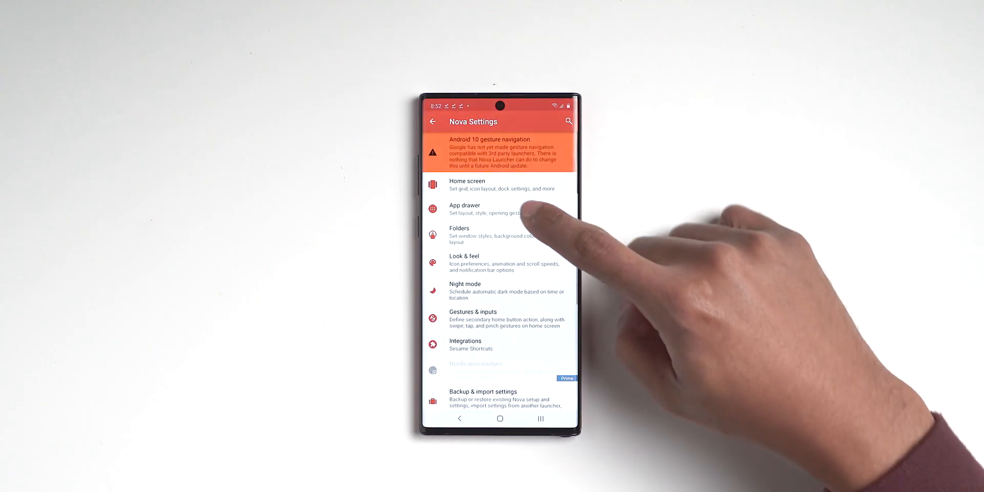
pyautogui.click(484, 263)
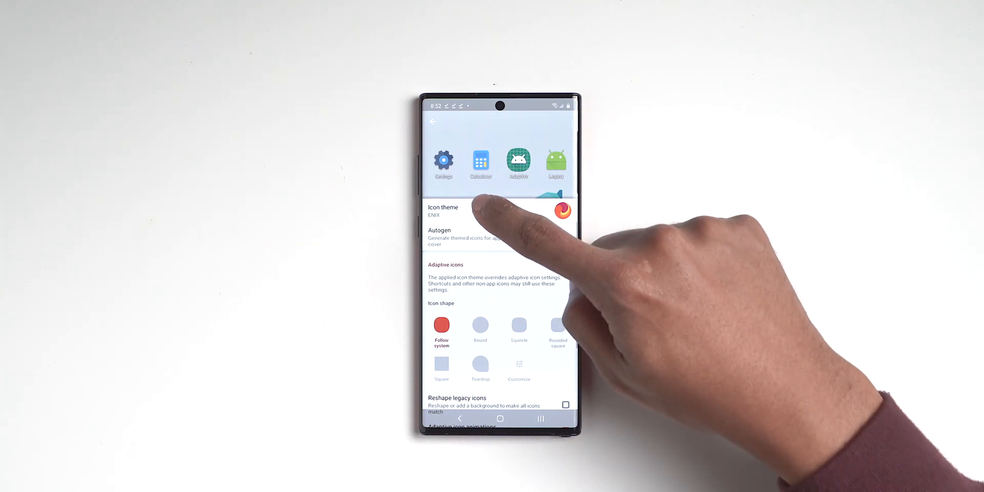
pyautogui.click(442, 211)
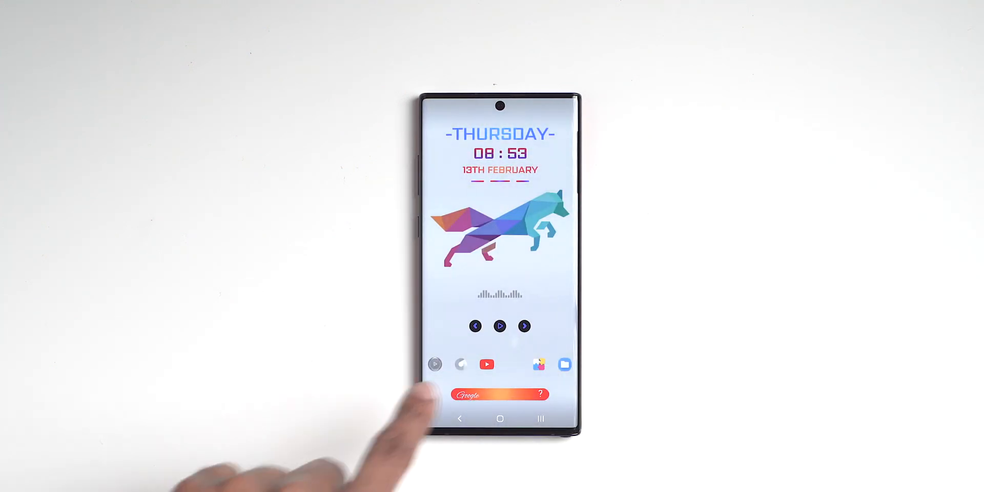
# - Install the Music Player app from its Play Store page to fill the first dock slot, then return home
pyautogui.click(435, 365)
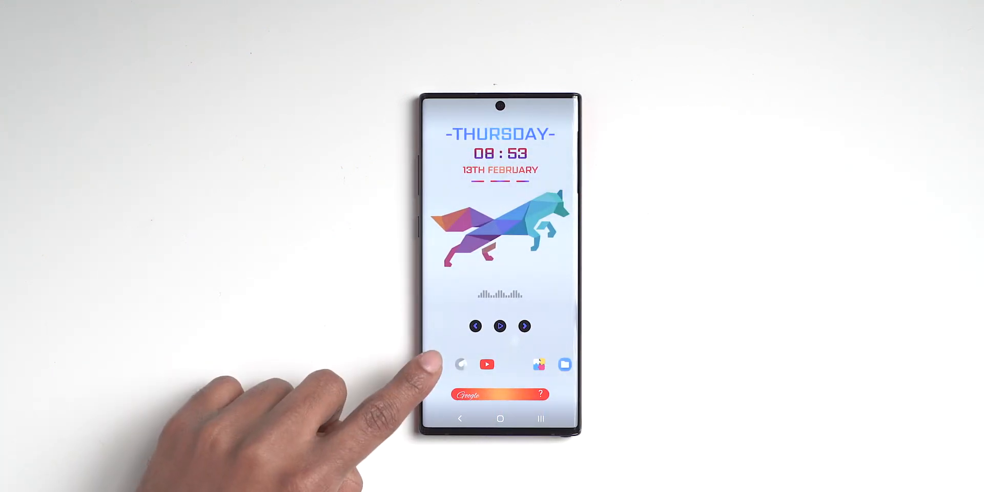
pyautogui.click(461, 365)
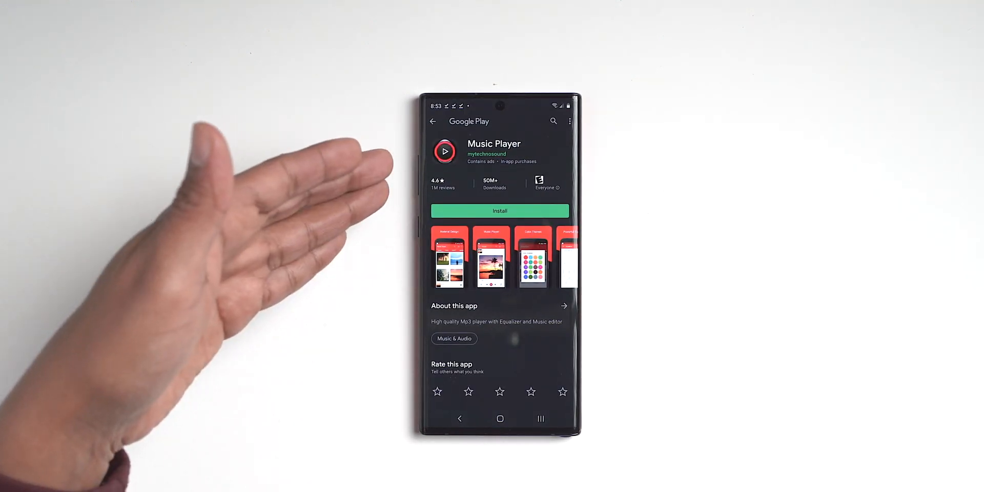
pyautogui.click(501, 211)
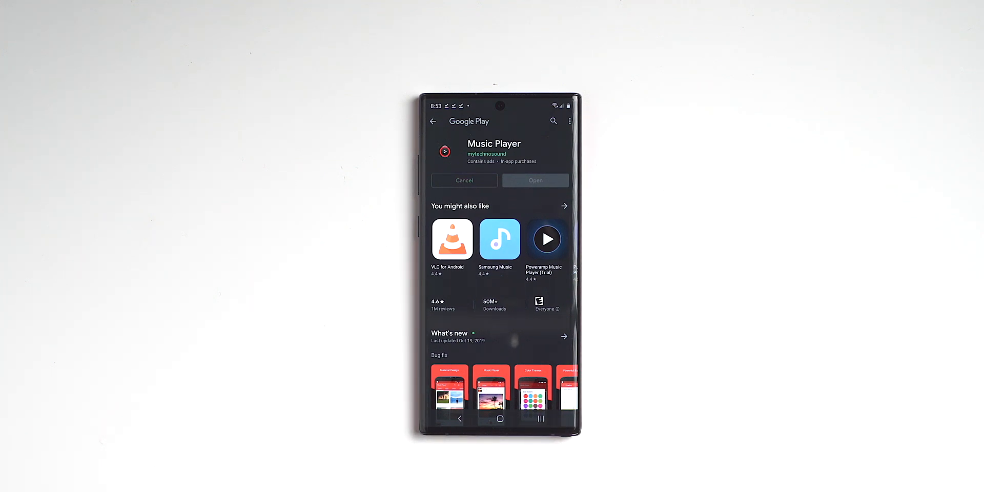
pyautogui.click(500, 418)
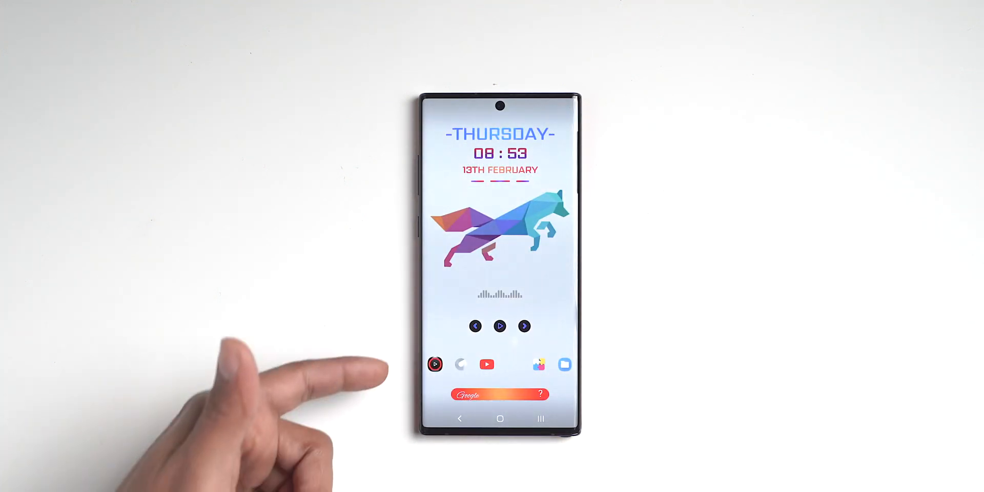